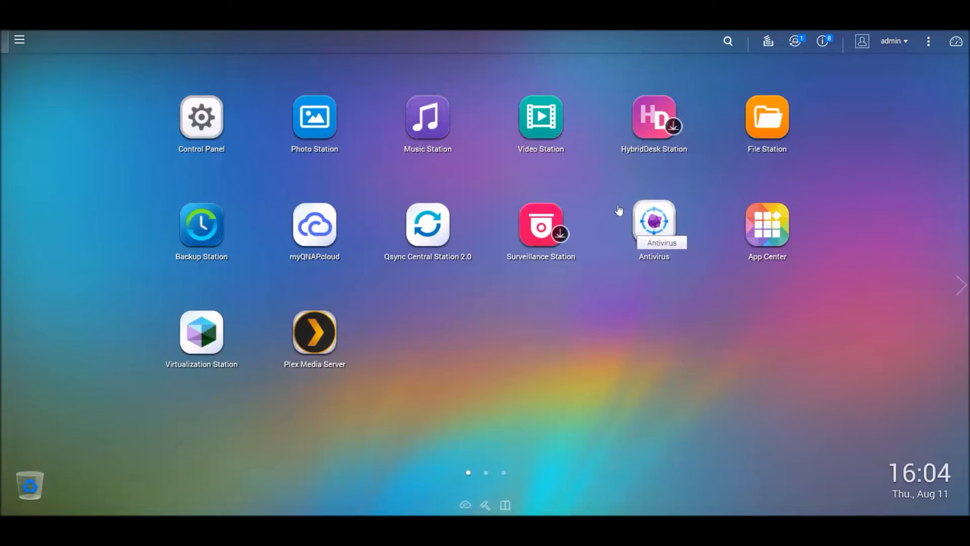
mouse_move(615, 205)
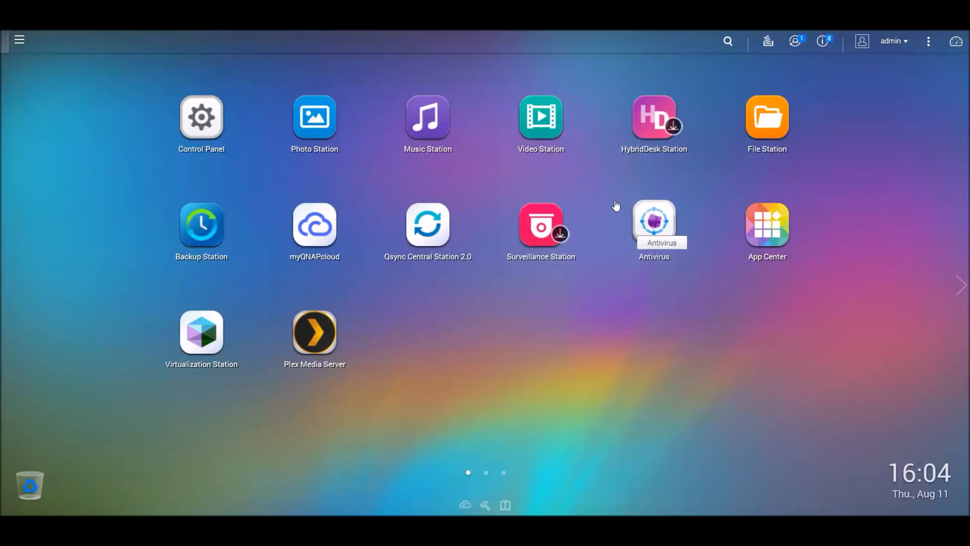
mouse_move(615, 204)
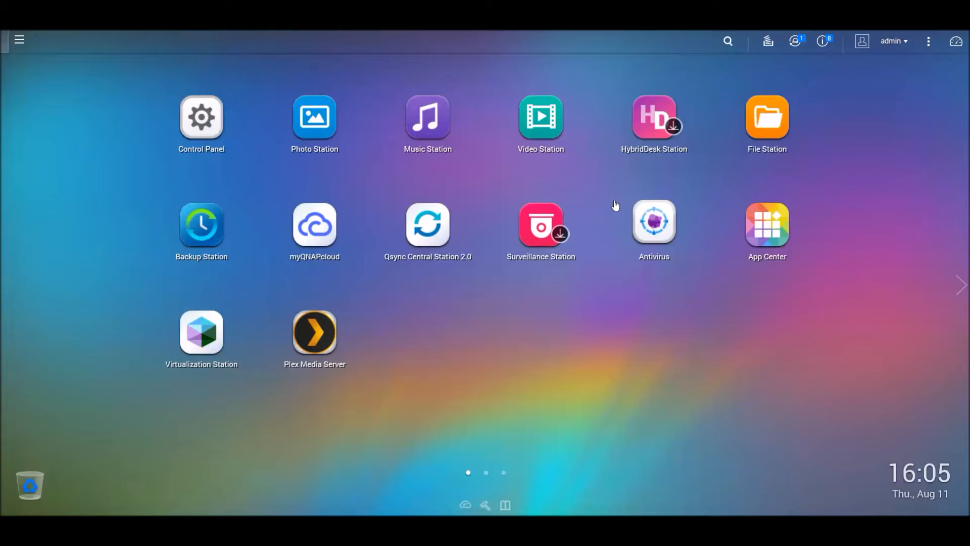
mouse_move(540, 118)
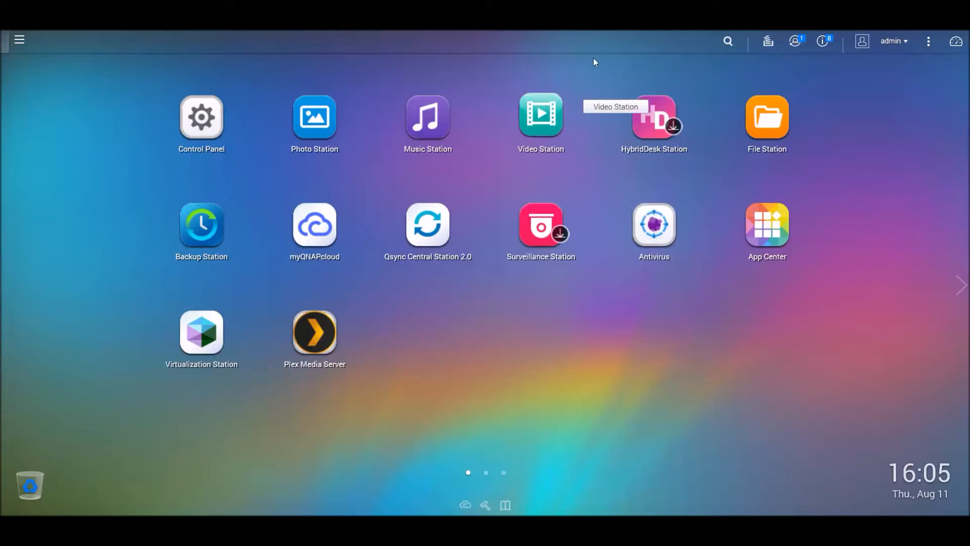
mouse_move(314, 224)
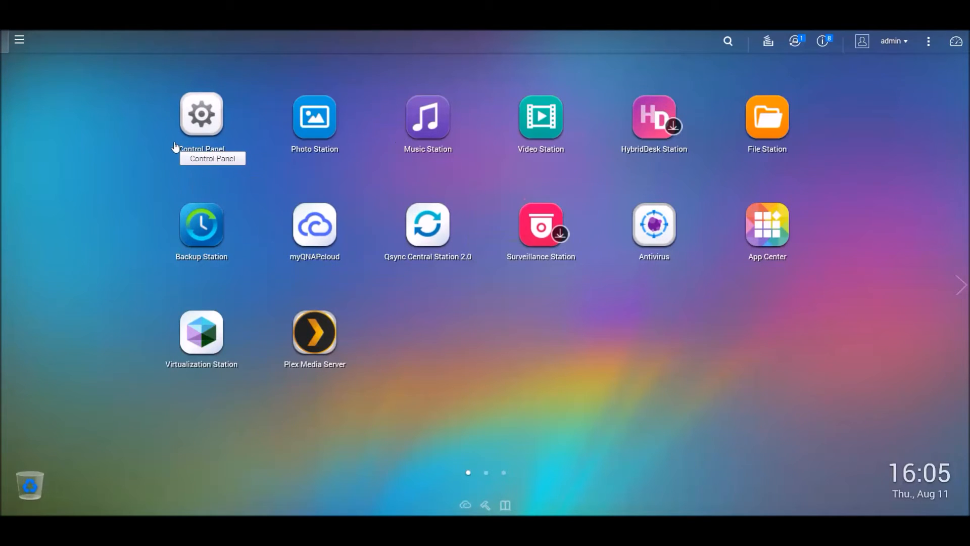
mouse_move(284, 34)
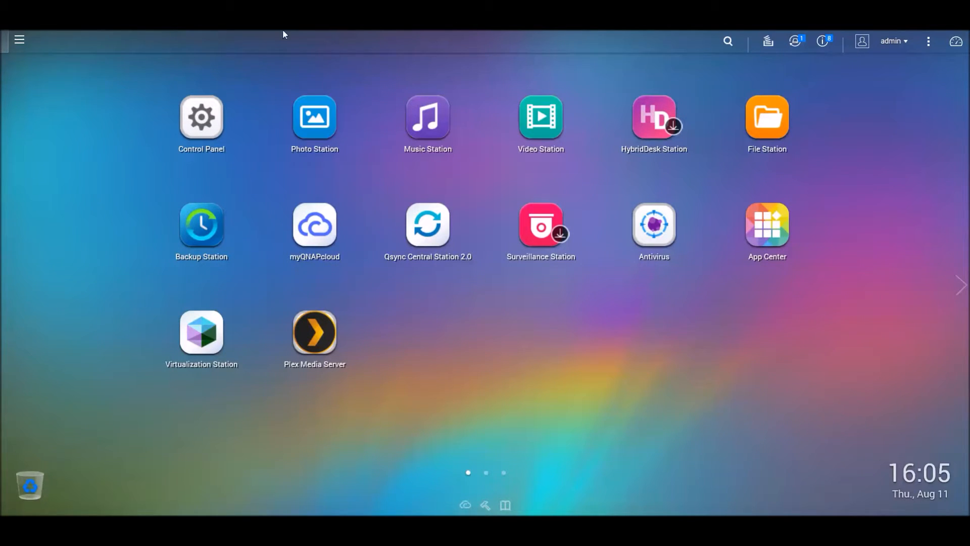
mouse_move(201, 117)
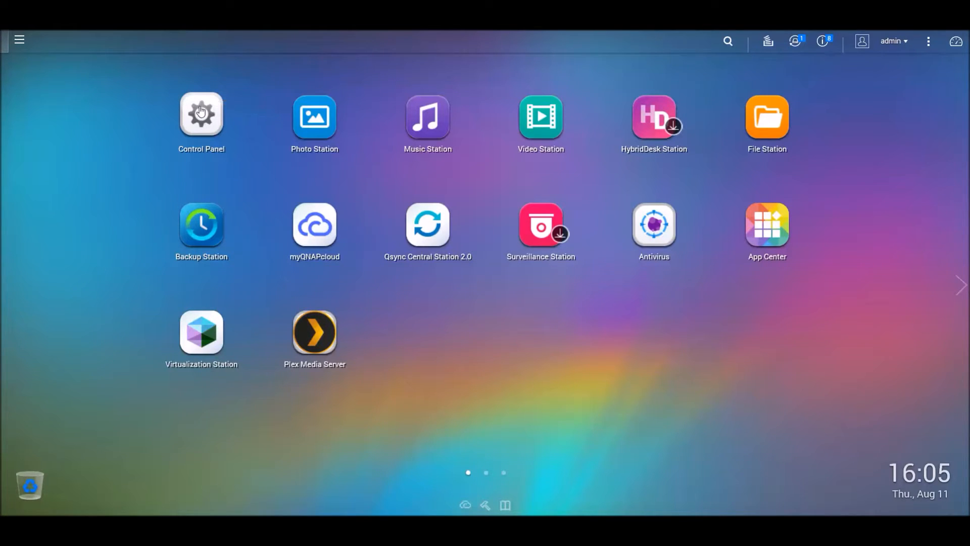
mouse_move(654, 116)
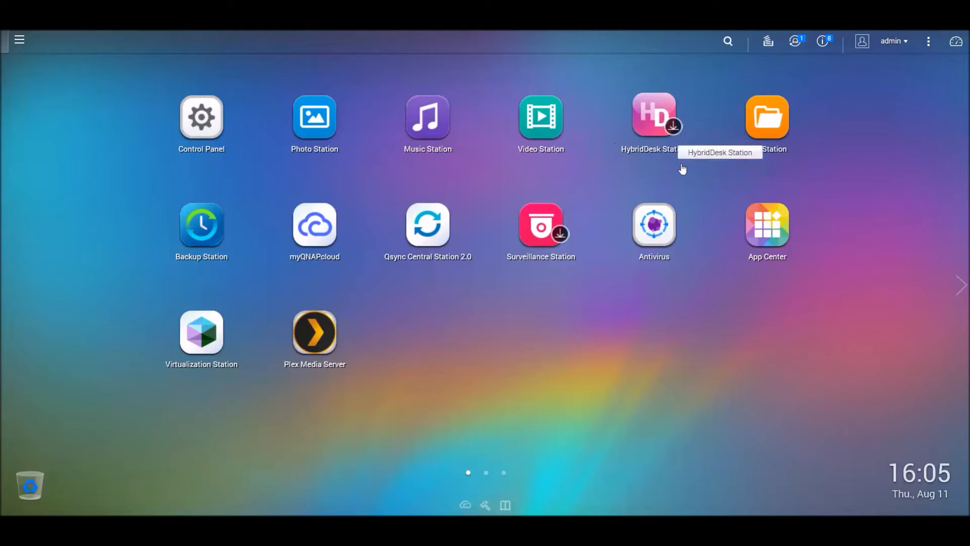
mouse_move(653, 116)
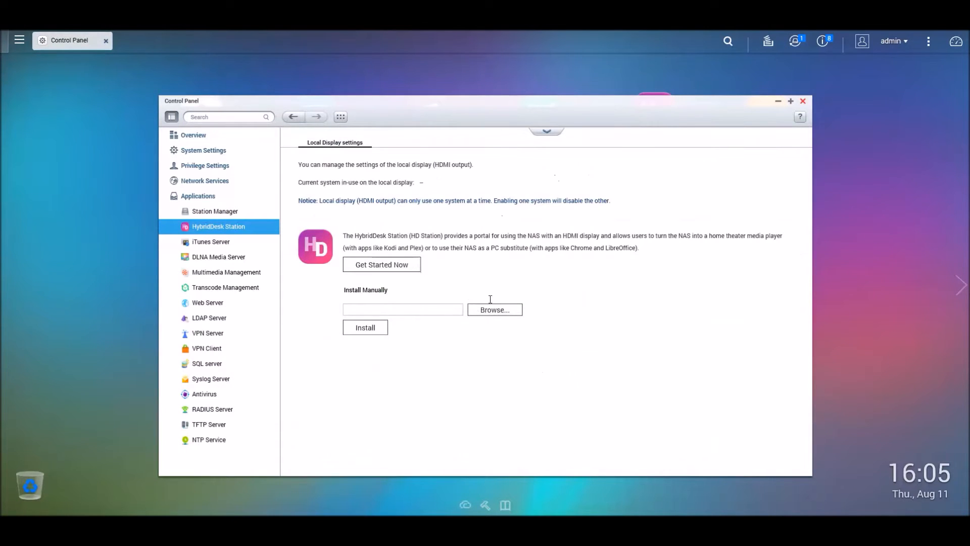
Start the HybridDesk Station setup to list HD Station, HDPlayer and Kodi for installation.
click(381, 264)
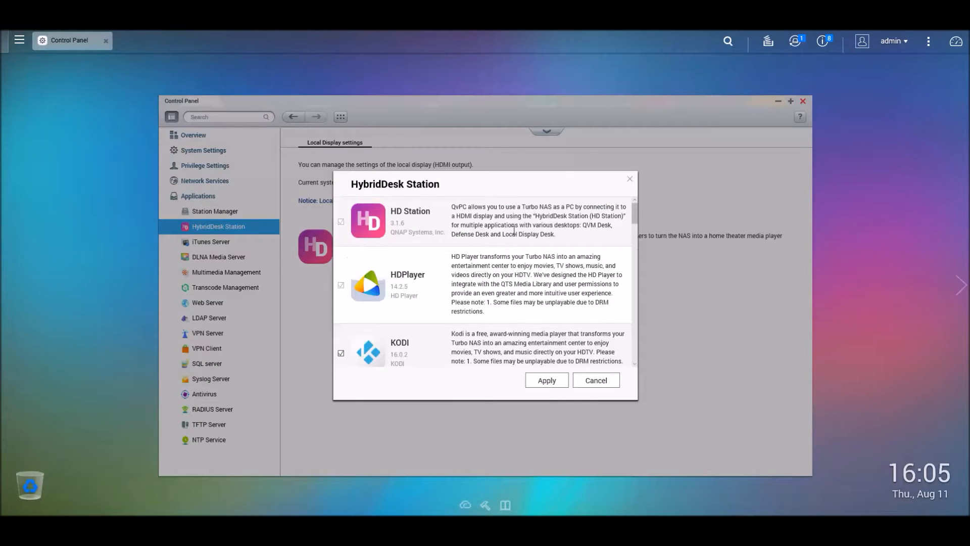
Untick Chrome and Plex Home Theater, keep Kodi, and apply to begin installing.
scroll(down, 3)
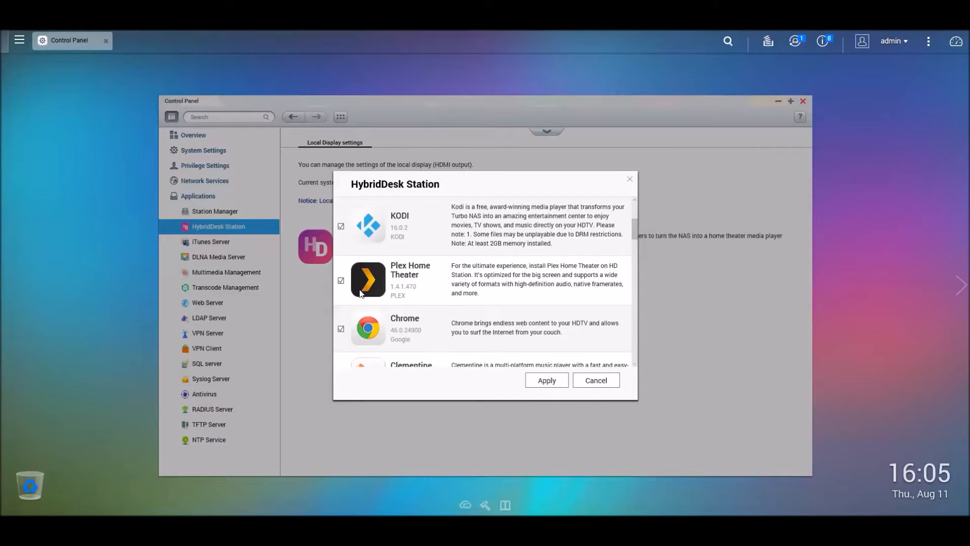
mouse_move(339, 336)
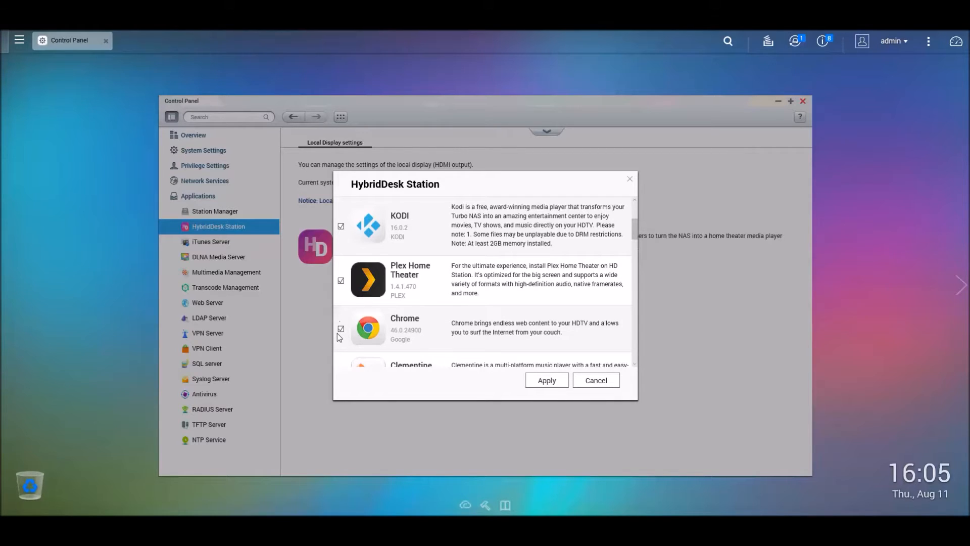
click(341, 328)
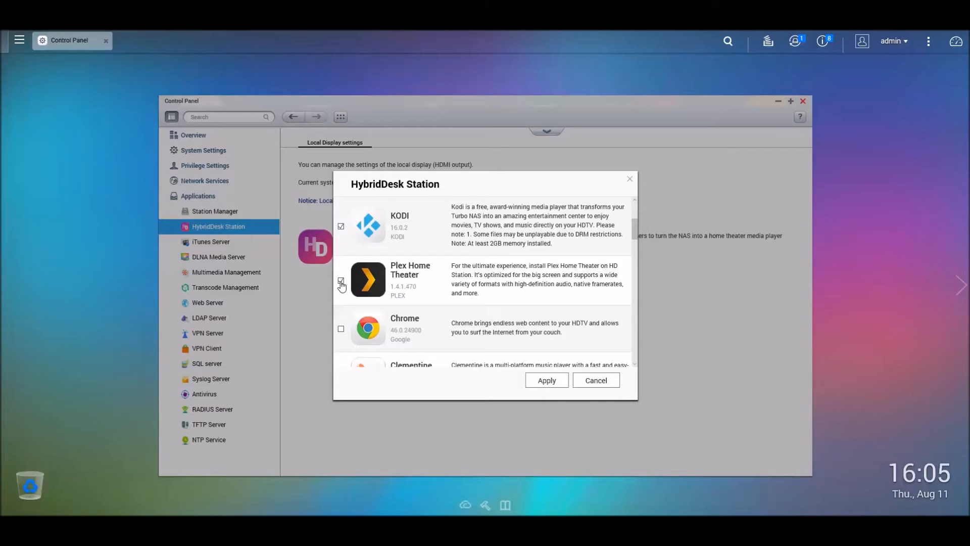
scroll(down, 3)
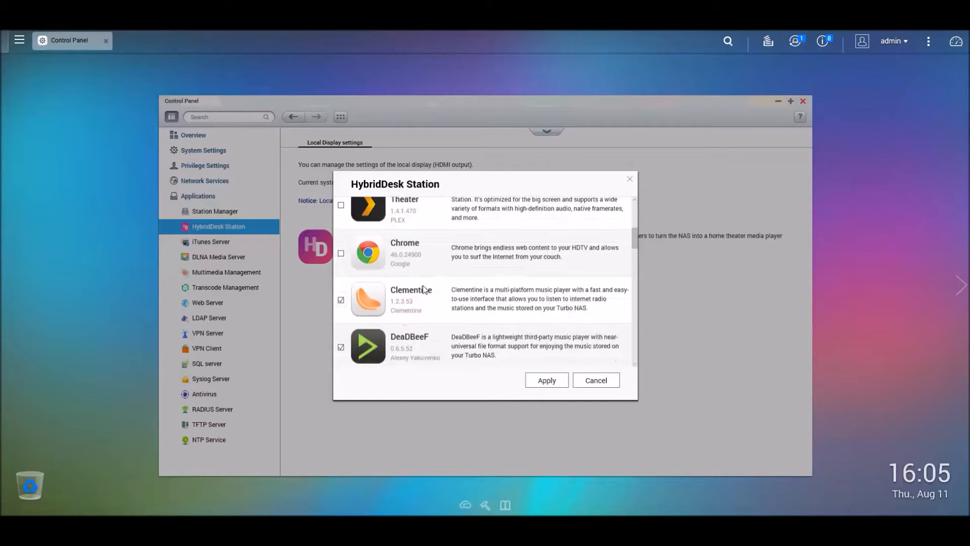
click(341, 299)
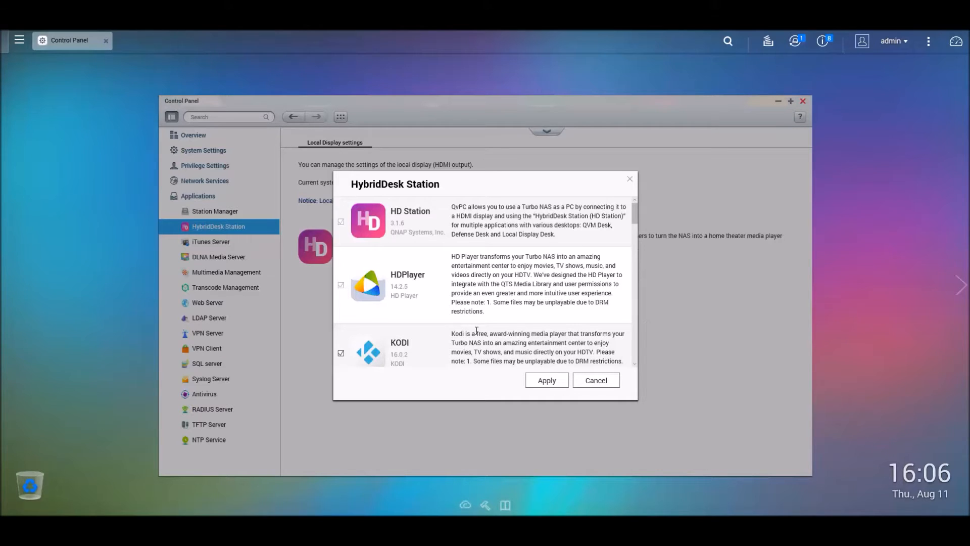
mouse_move(405, 339)
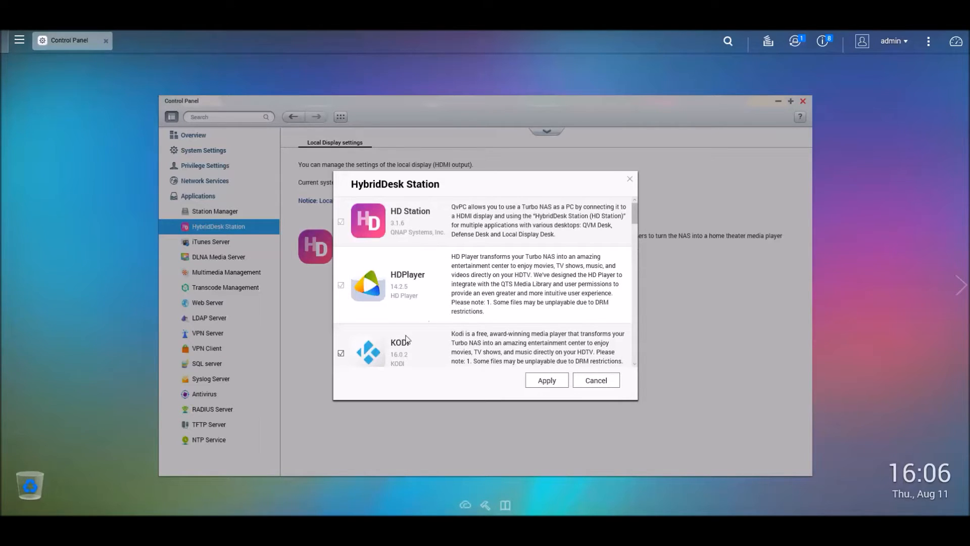
mouse_move(395, 232)
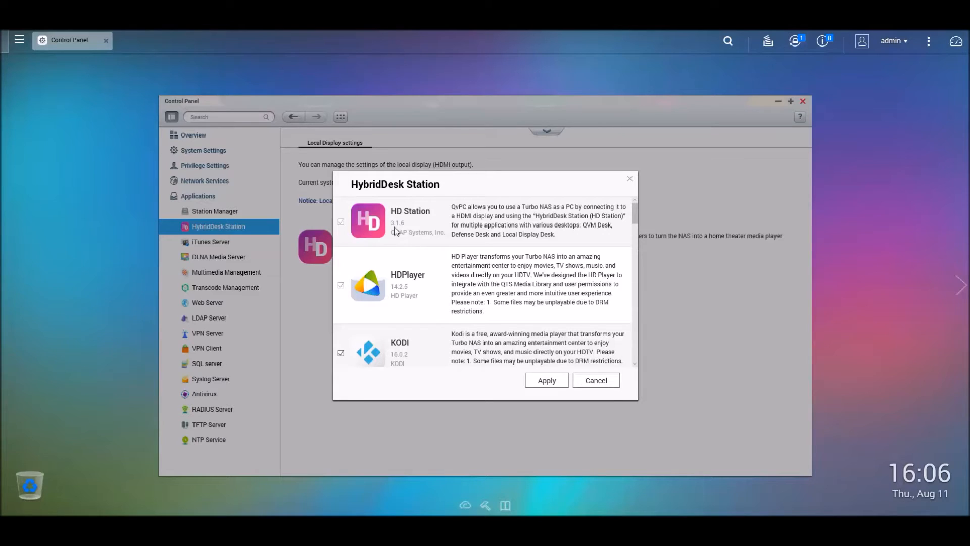
mouse_move(388, 260)
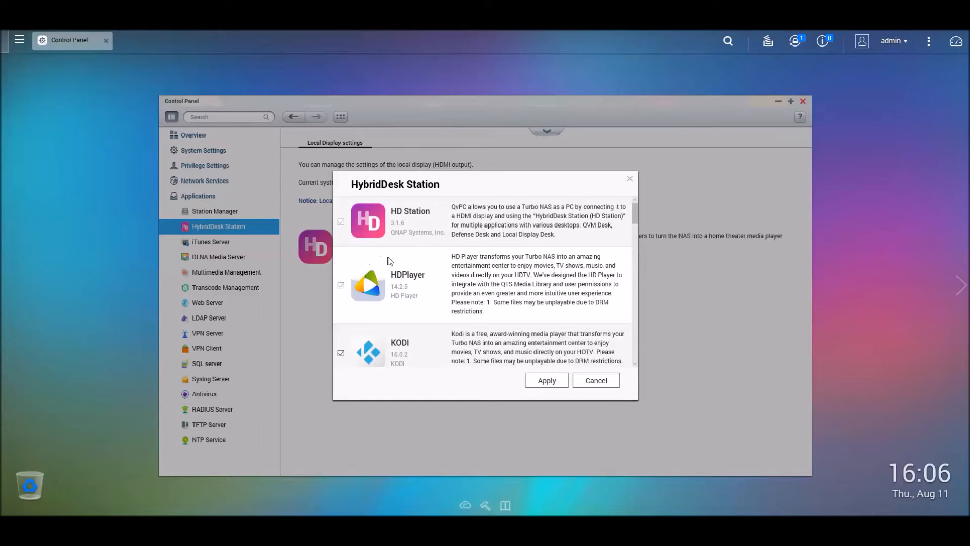
mouse_move(552, 305)
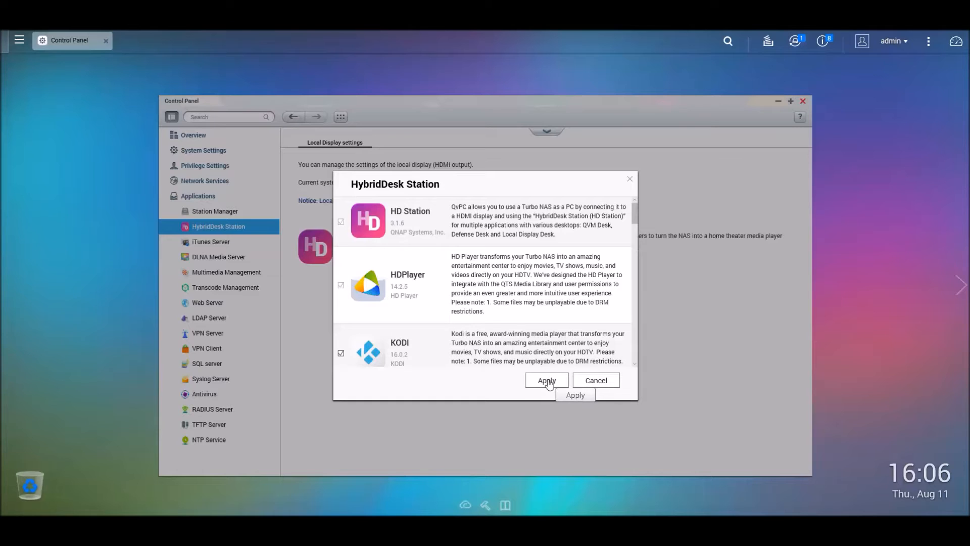
click(545, 380)
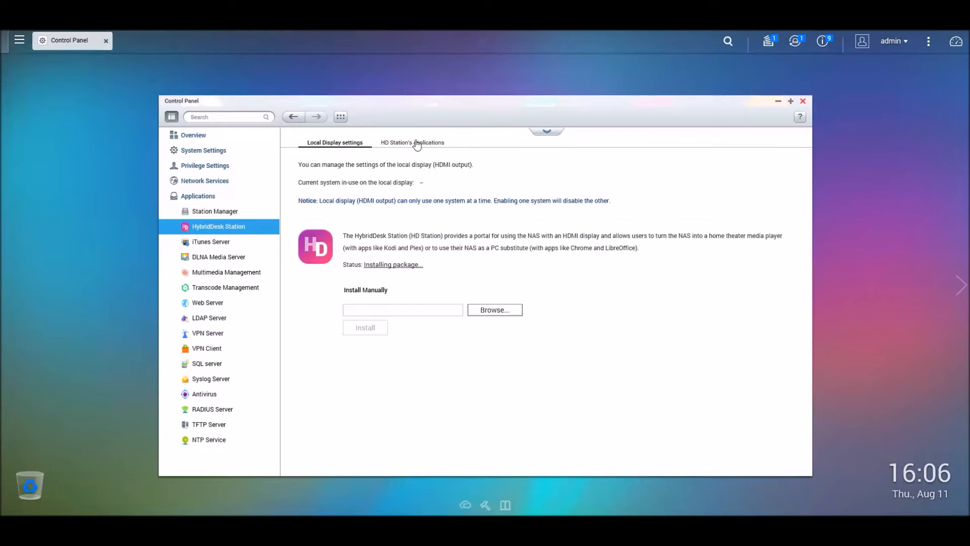
View the HD Station Applications tab during package installation.
click(413, 142)
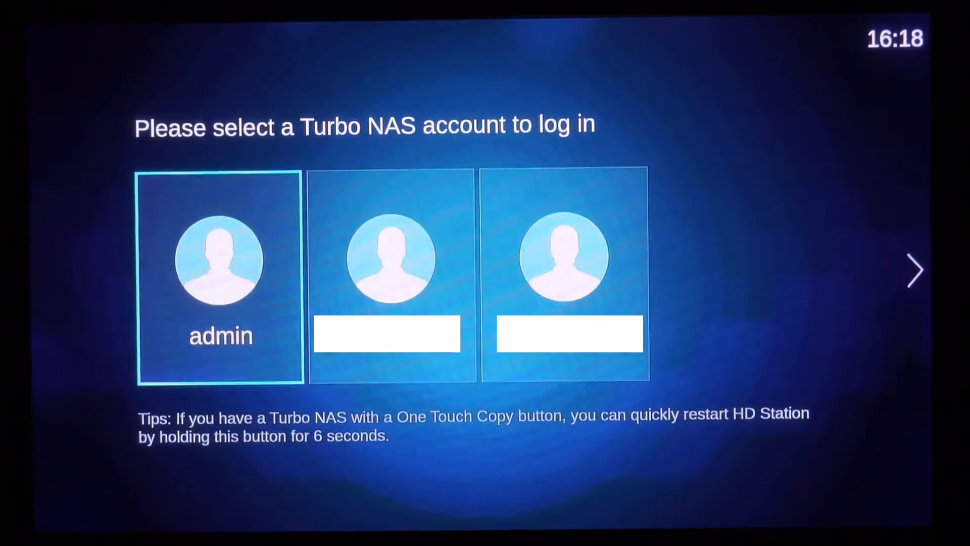
Log into HD Station as admin with the password to reach the Kodi and HD Player home screen.
click(220, 269)
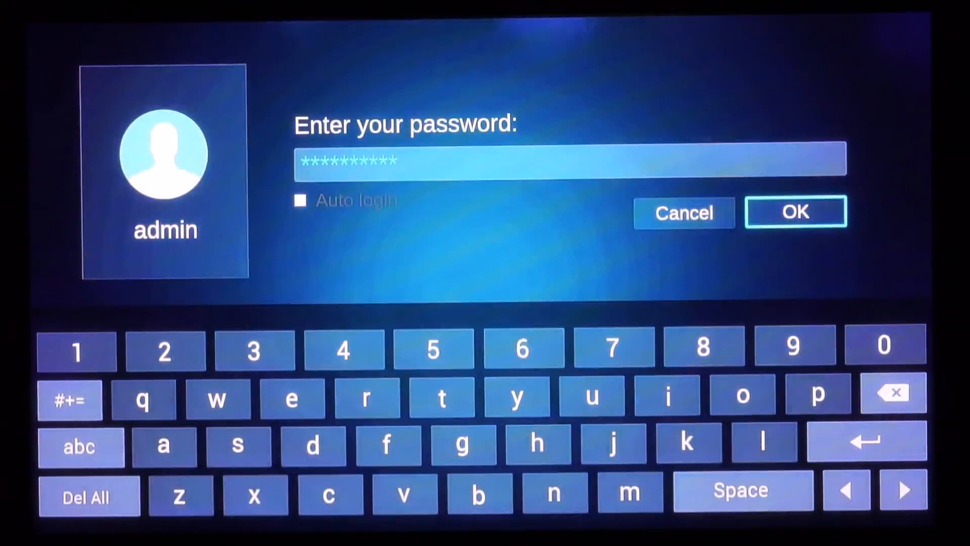
click(795, 212)
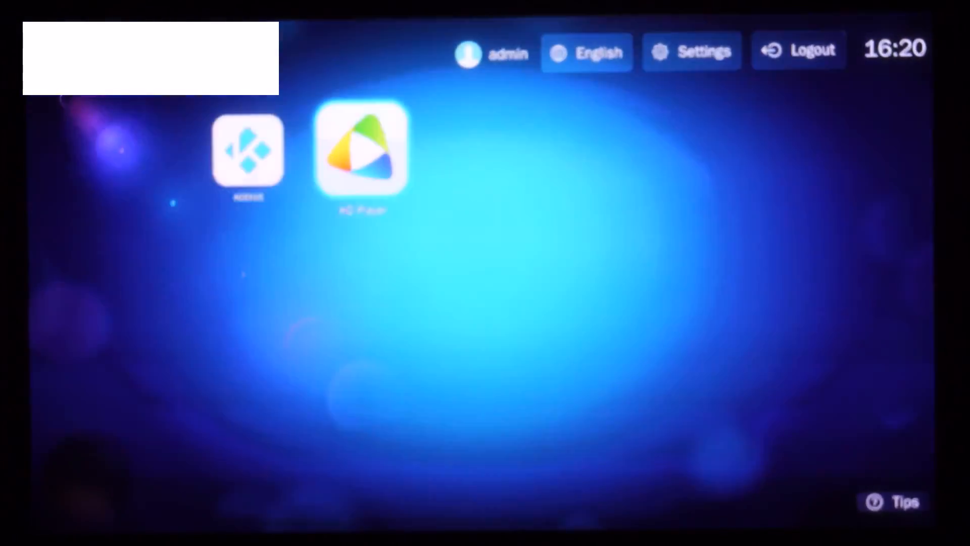